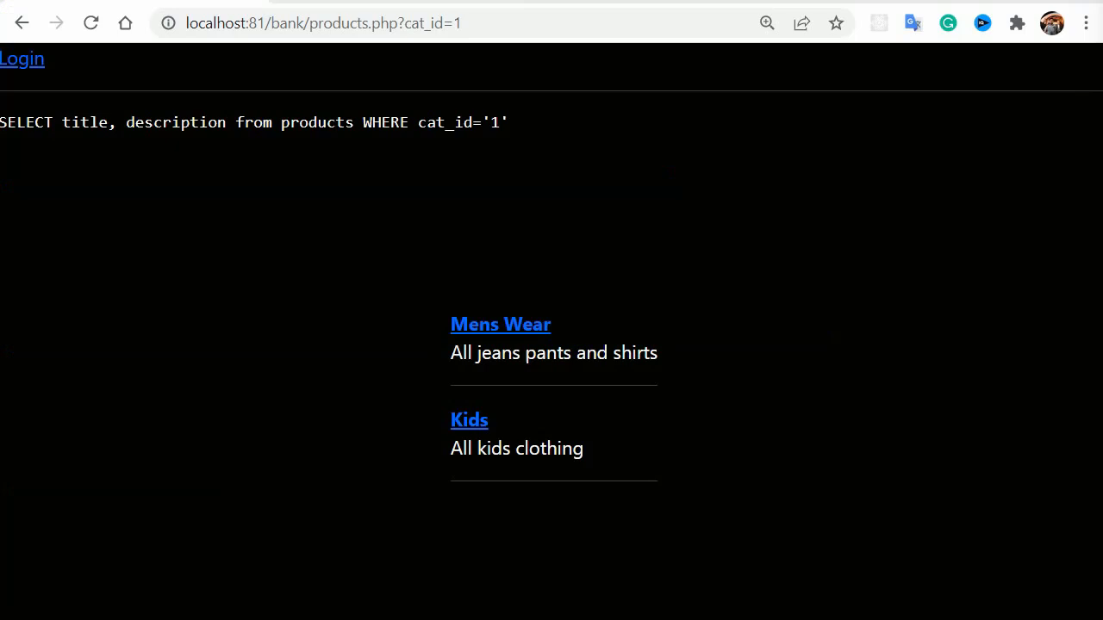
- Change the products URL from cat_id=1 to cat_id=2 to list the Women category
left_click(486, 25)
type("2")
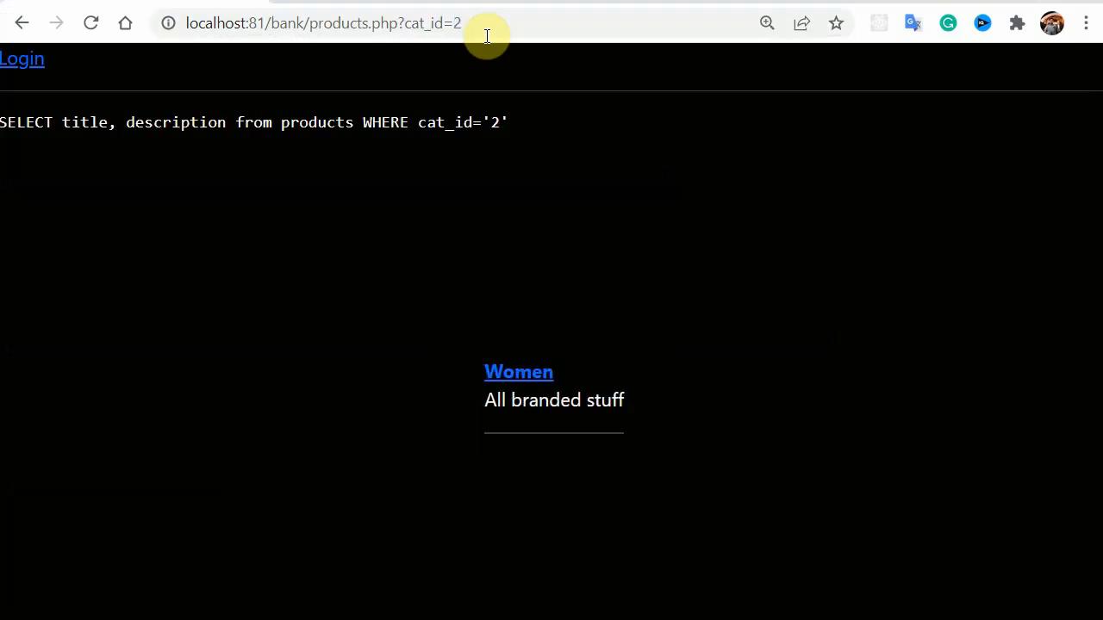
mouse_move(575, 333)
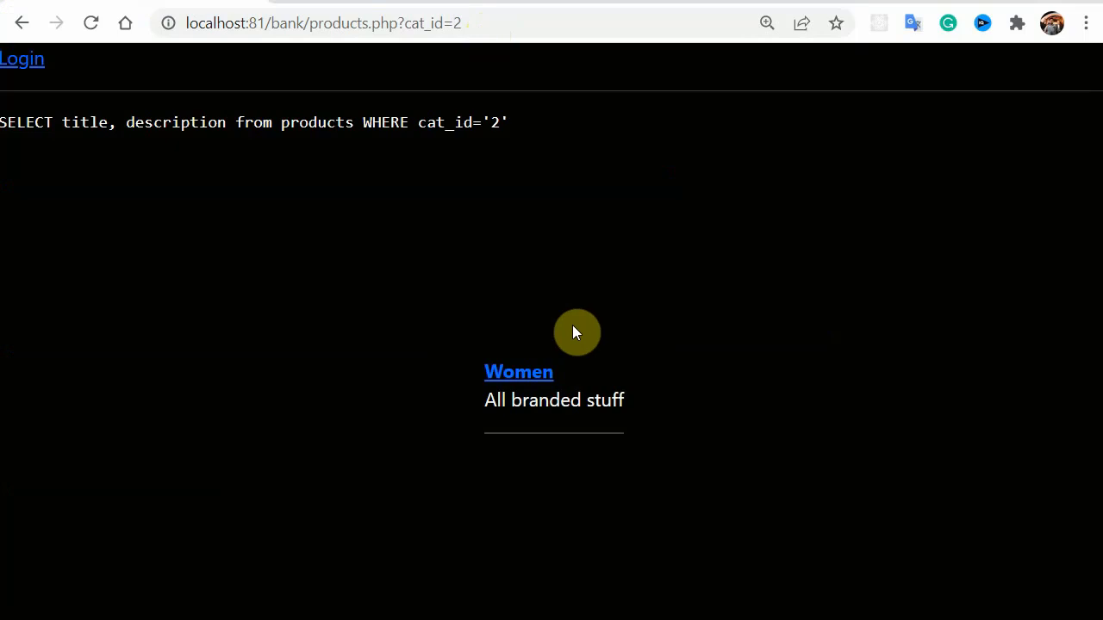
mouse_move(575, 327)
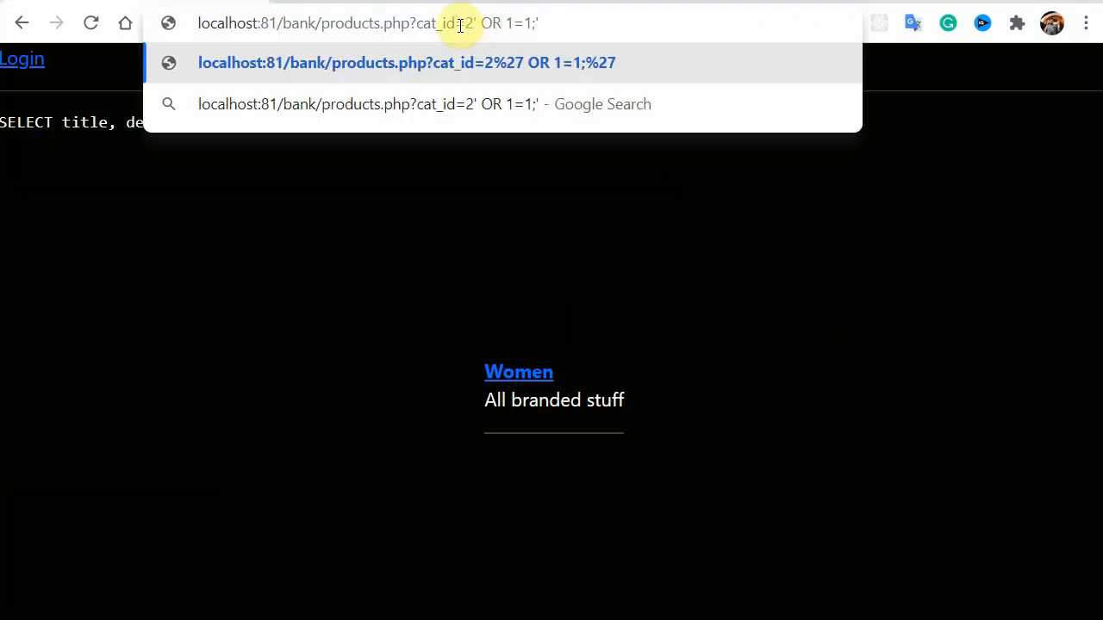
mouse_move(564, 23)
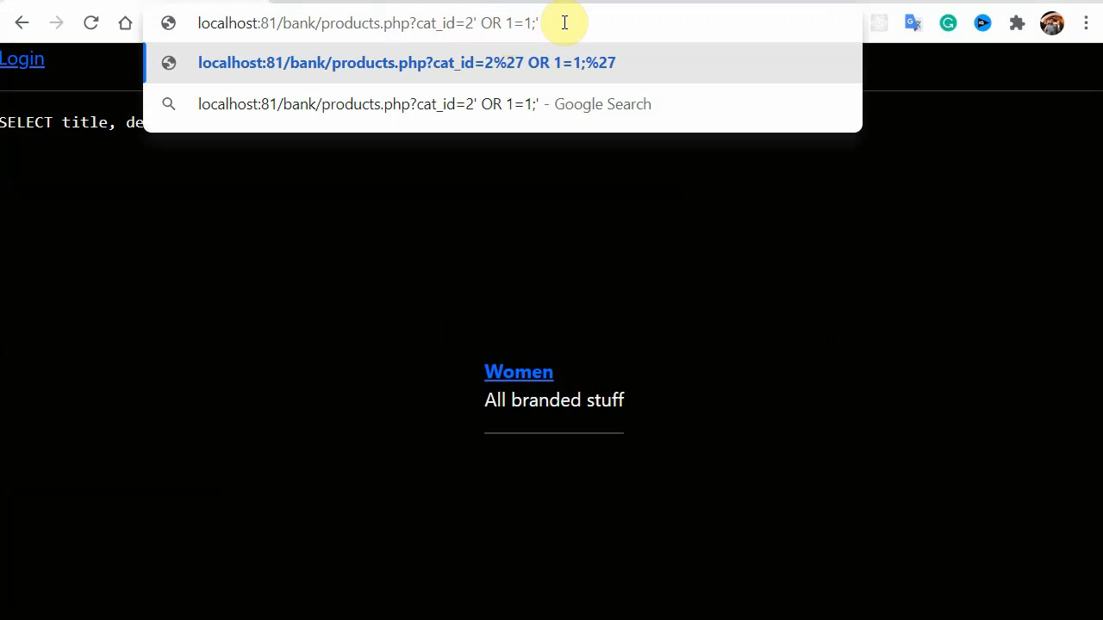
mouse_move(567, 24)
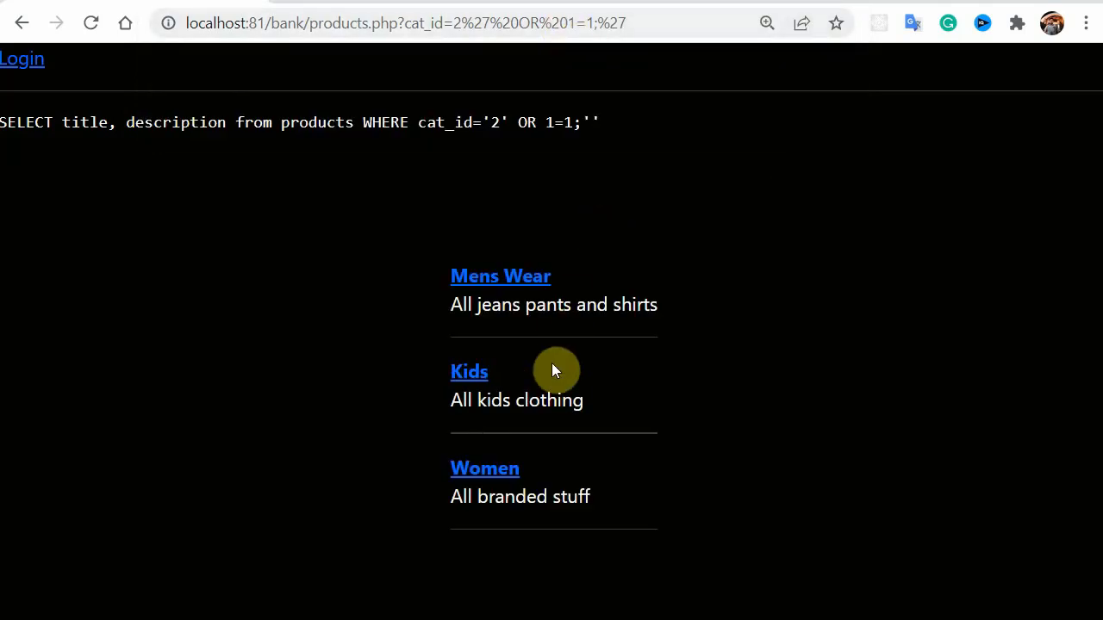
mouse_move(599, 541)
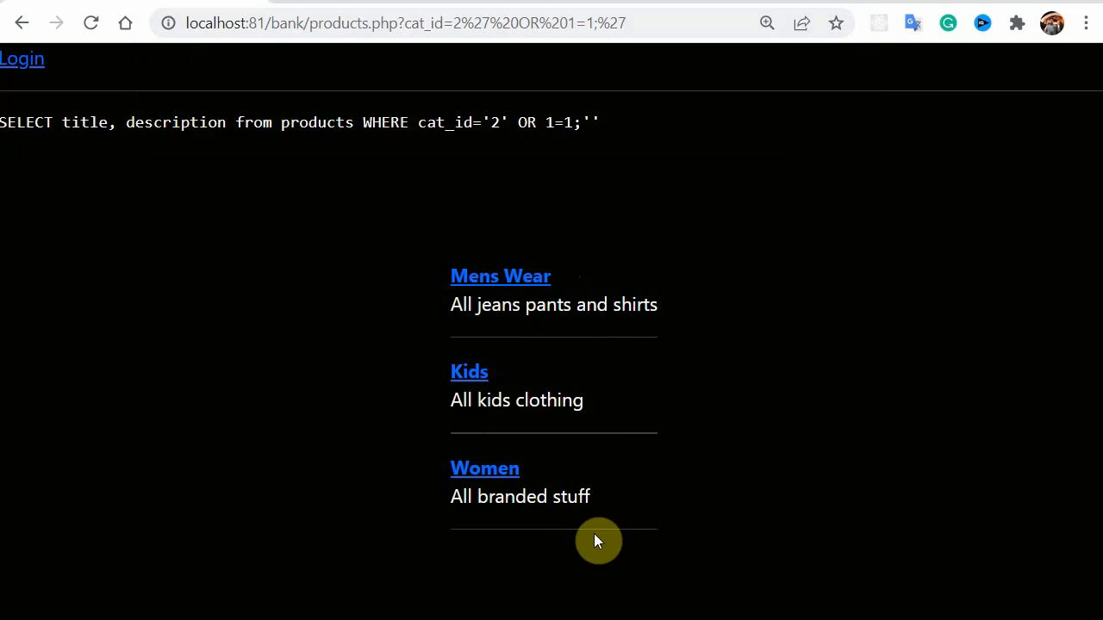
mouse_move(521, 141)
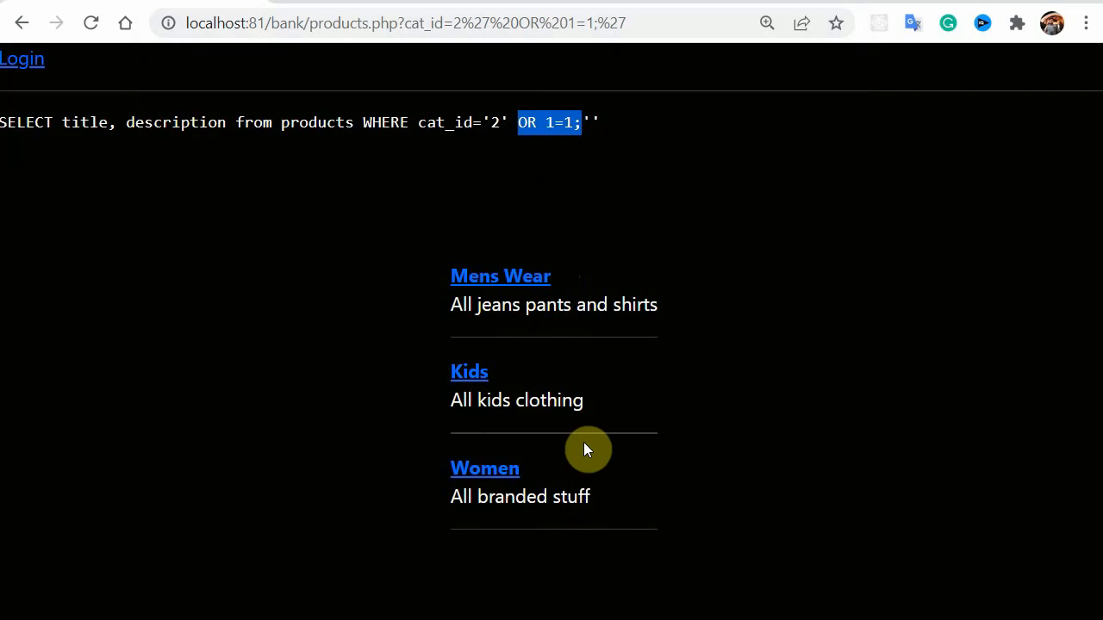
mouse_move(341, 257)
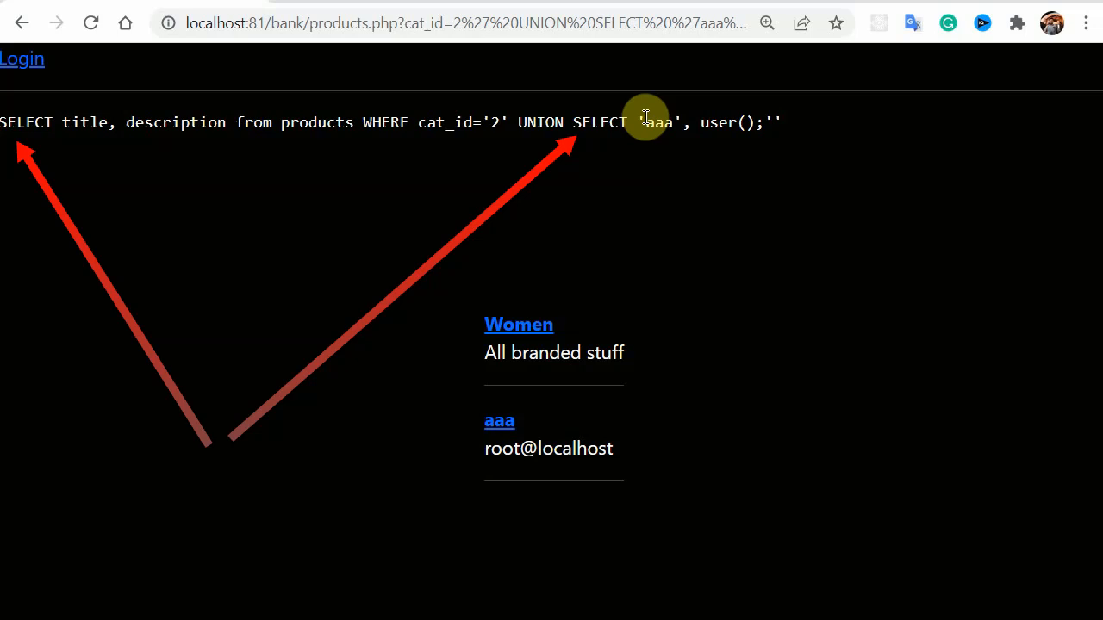
- Highlight the injected 'aaa' value in the displayed UNION SELECT query
double_click(658, 120)
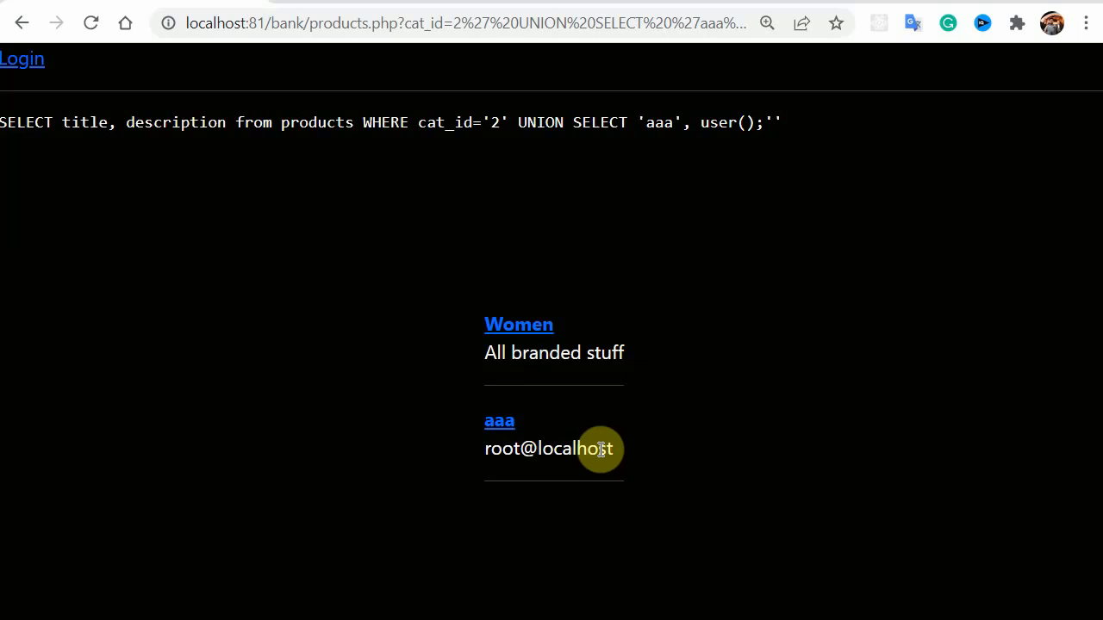
mouse_move(607, 445)
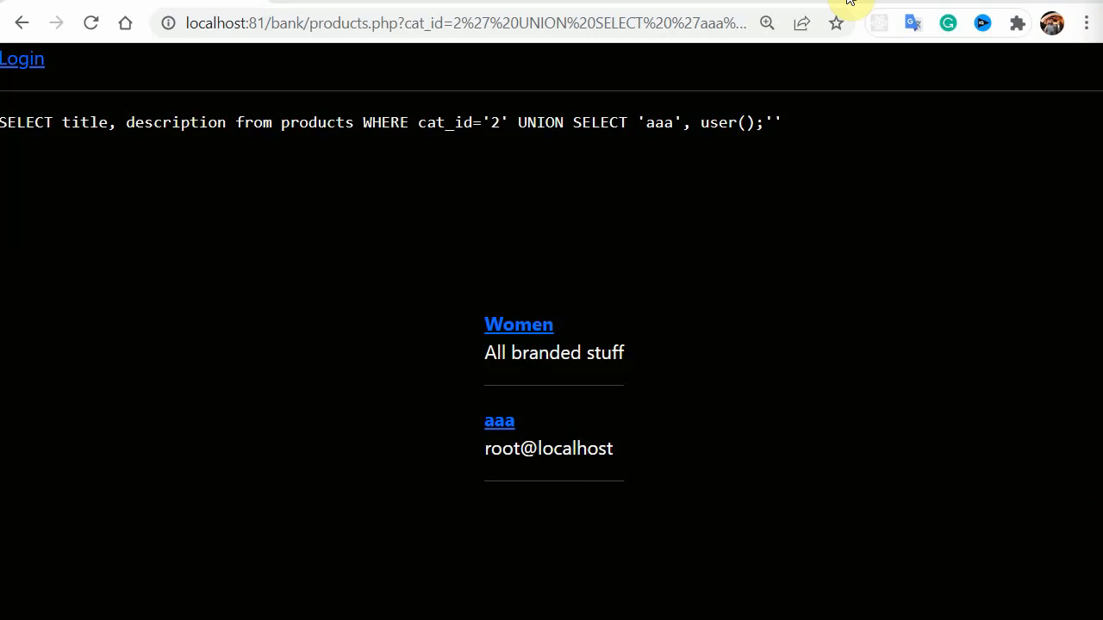
left_click(455, 24)
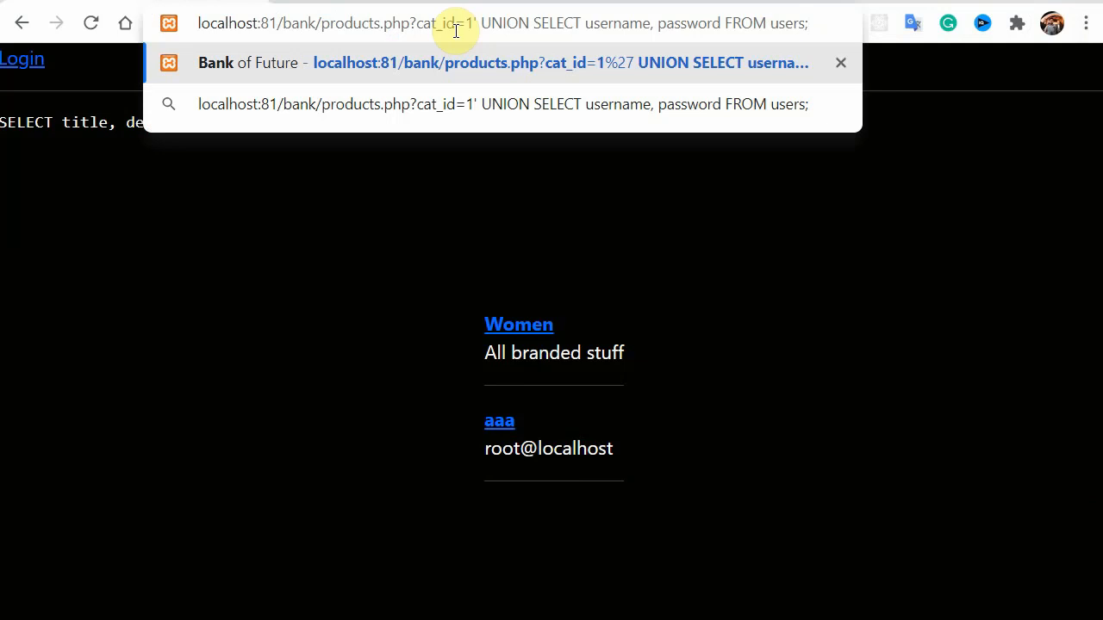
key("Enter")
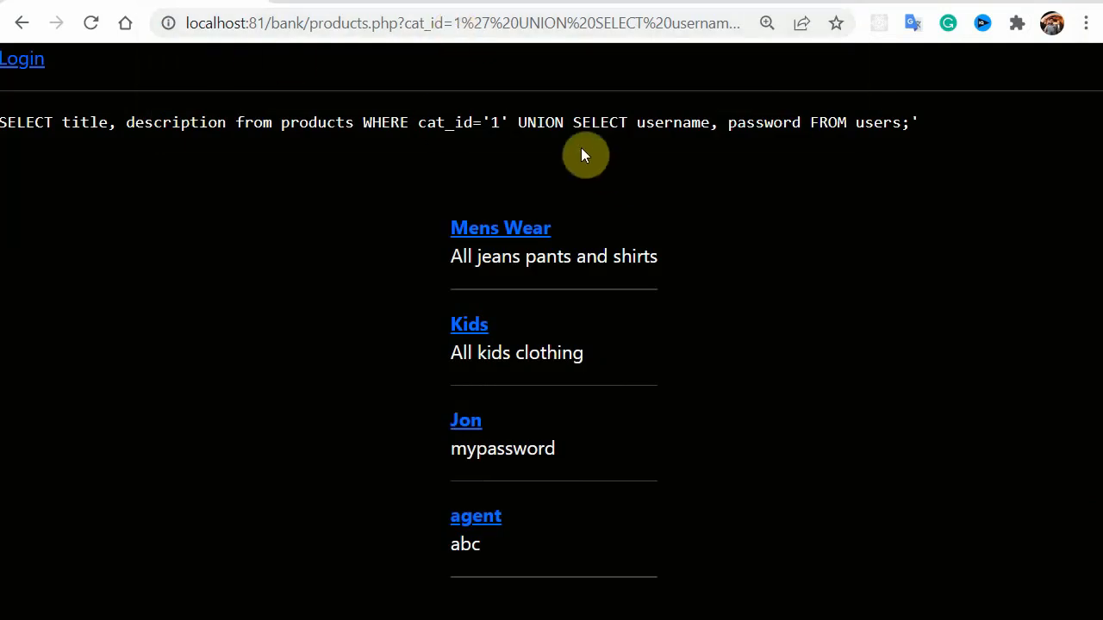
mouse_move(665, 122)
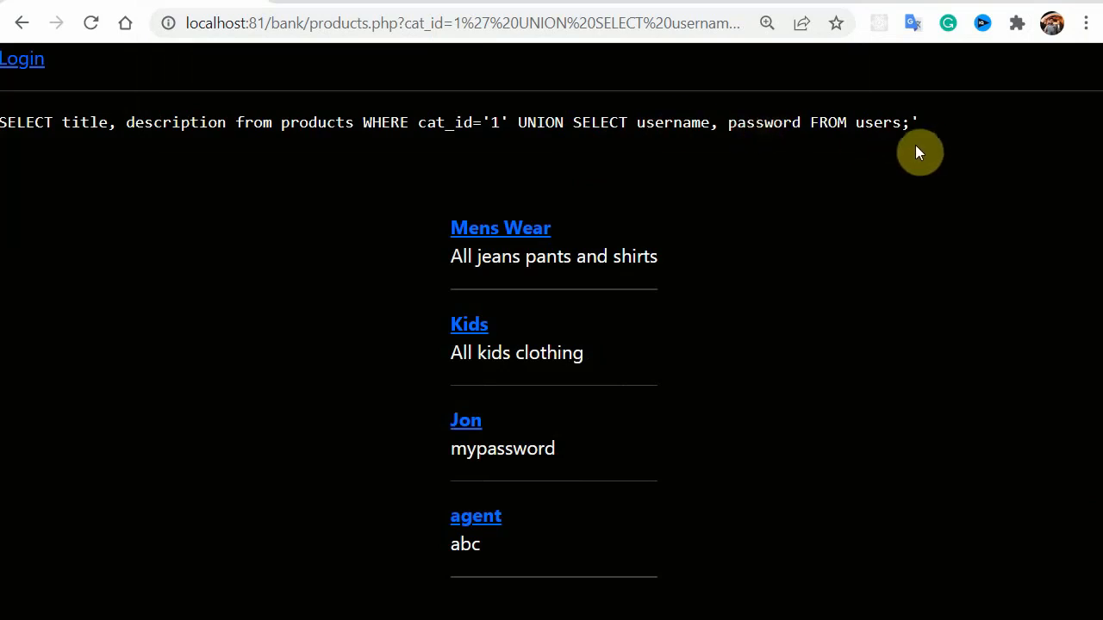
mouse_move(910, 144)
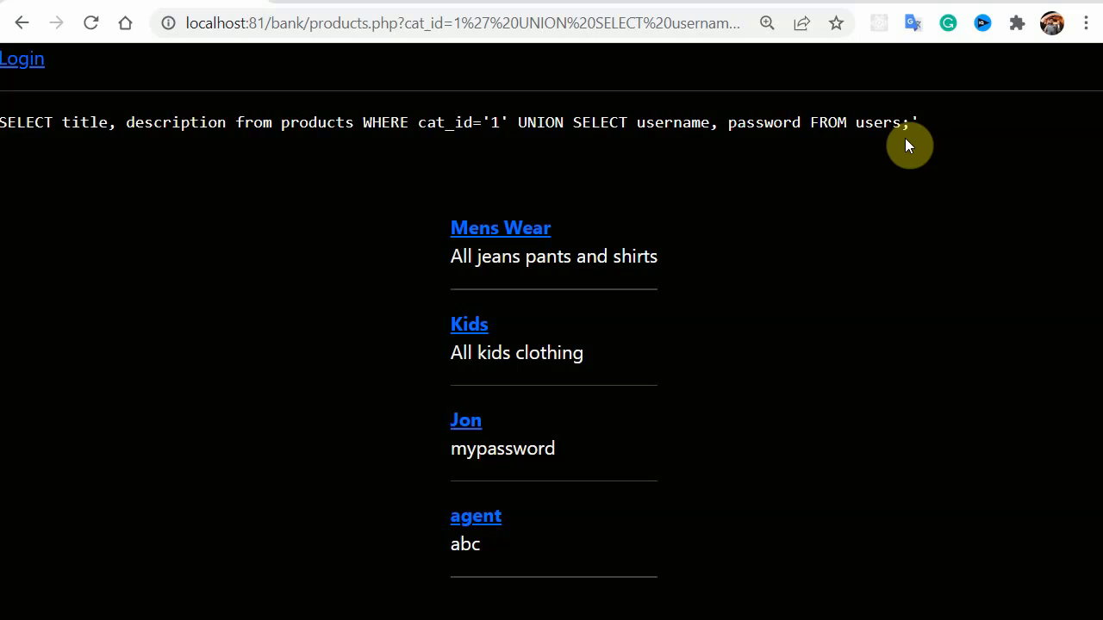
mouse_move(675, 130)
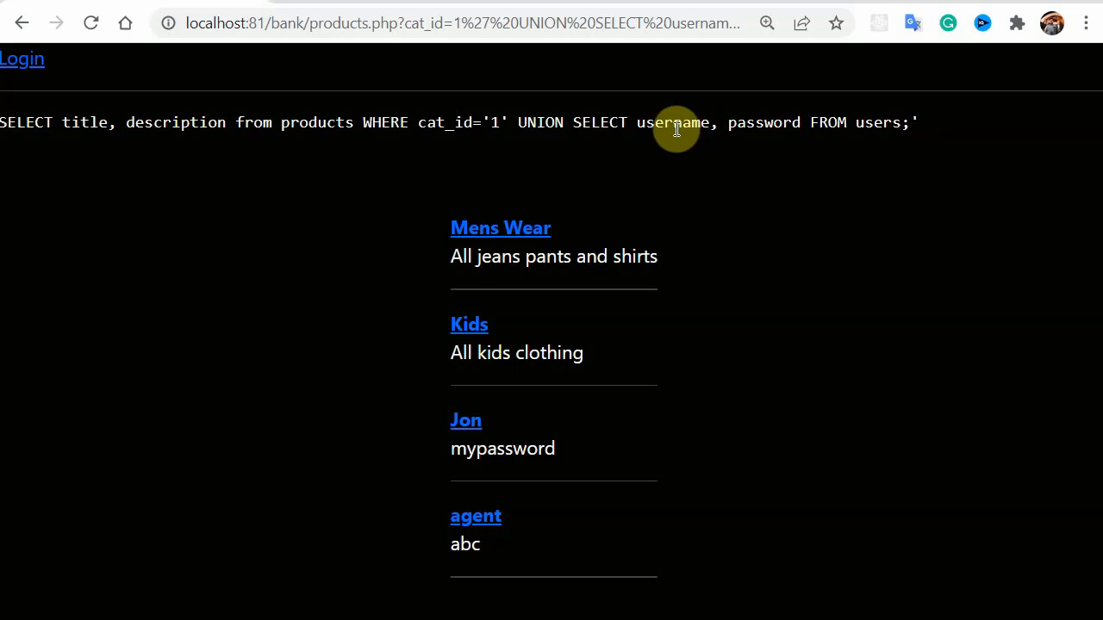
mouse_move(569, 120)
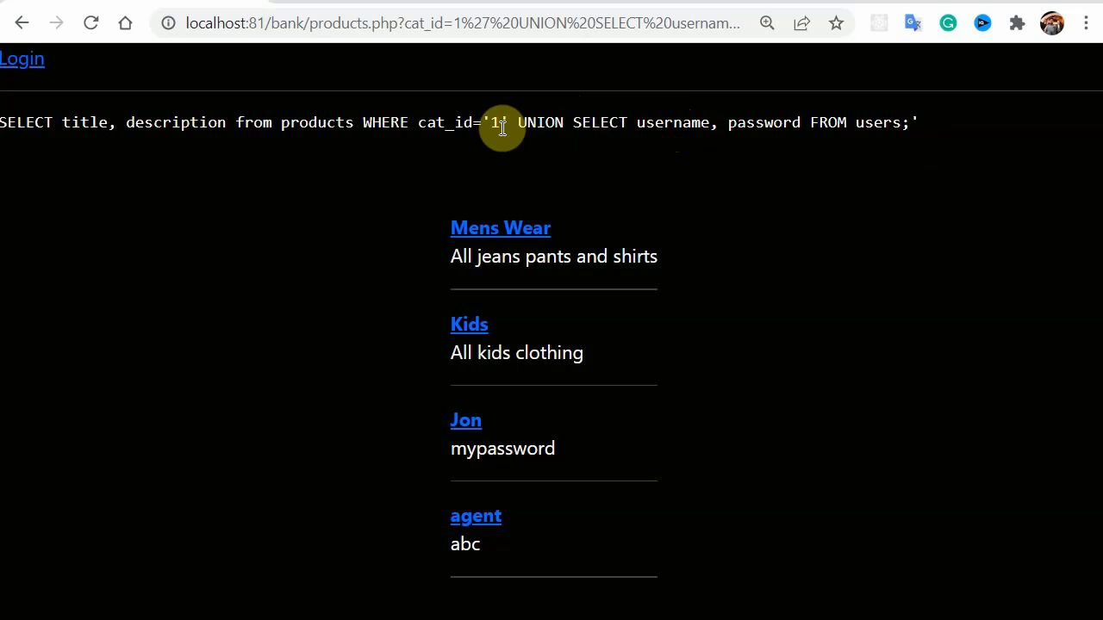
mouse_move(641, 144)
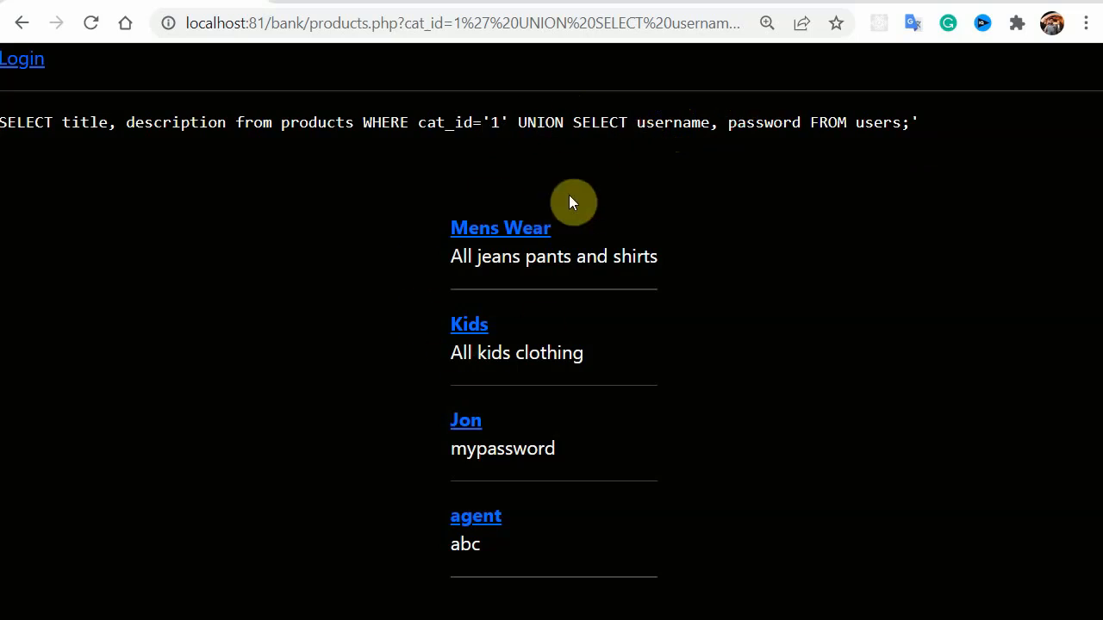
mouse_move(427, 353)
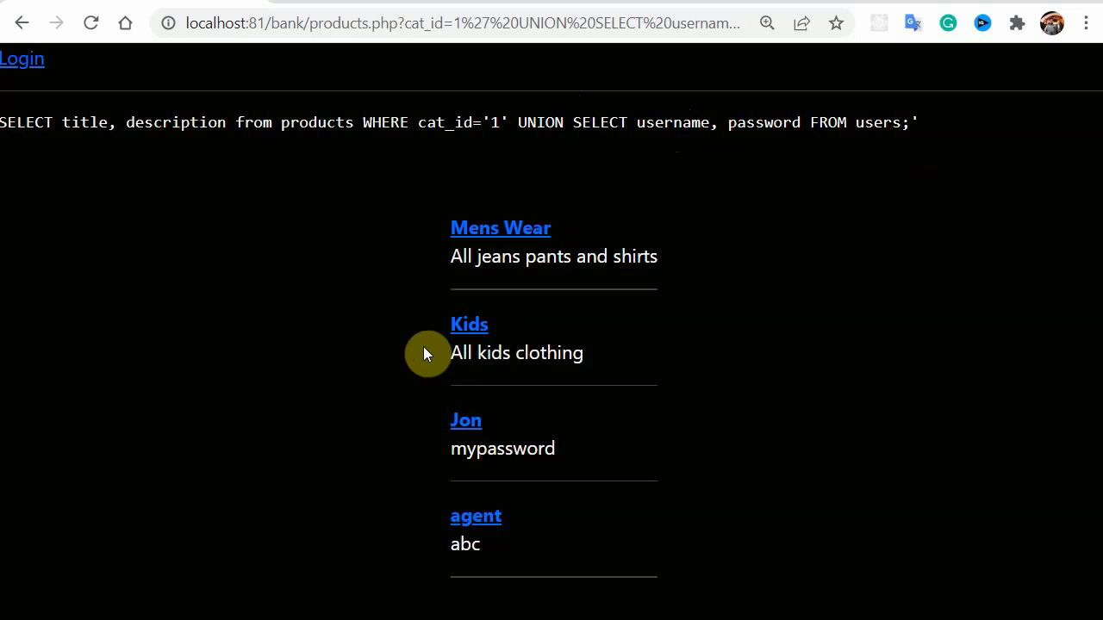
mouse_move(474, 473)
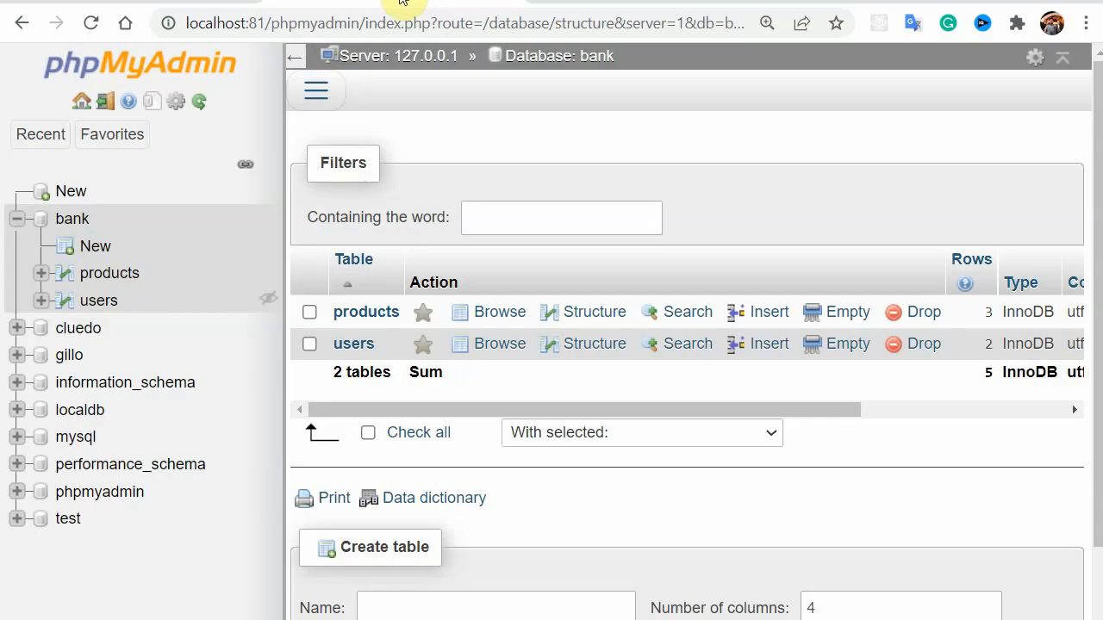
- View the users table in the bank database in phpMyAdmin to confirm the leaked credentials
left_click(98, 300)
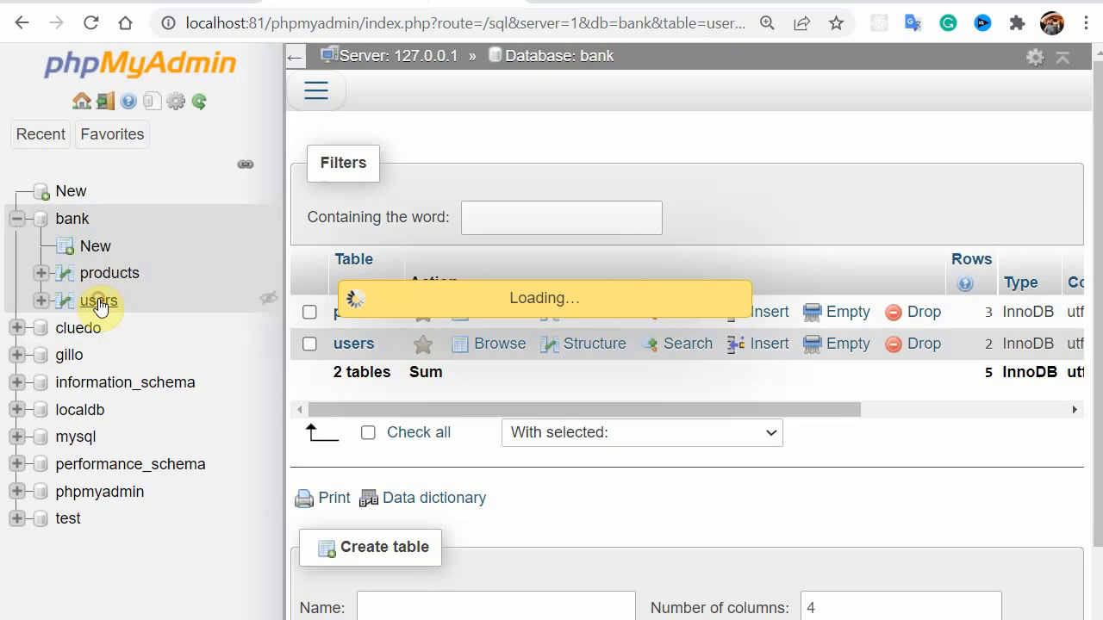
left_click(98, 299)
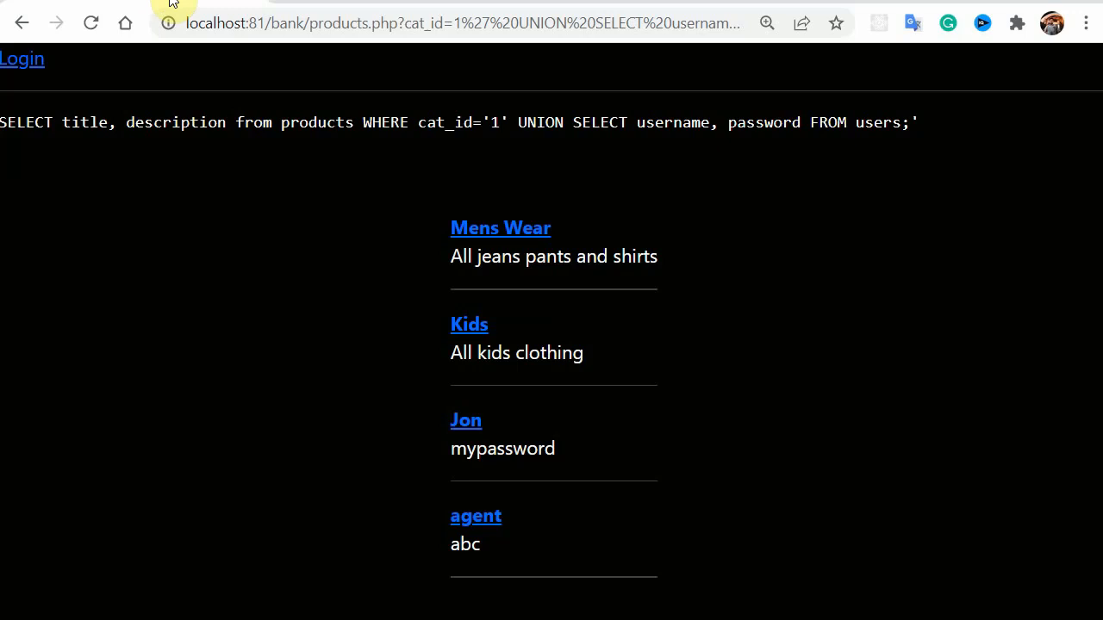
mouse_move(606, 503)
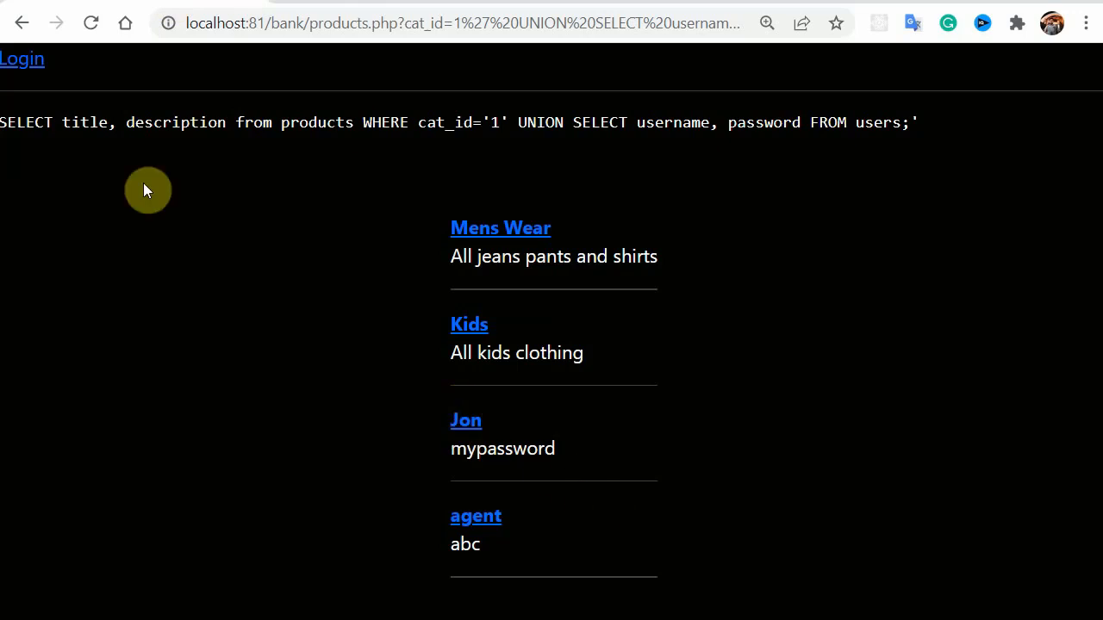
left_click(22, 59)
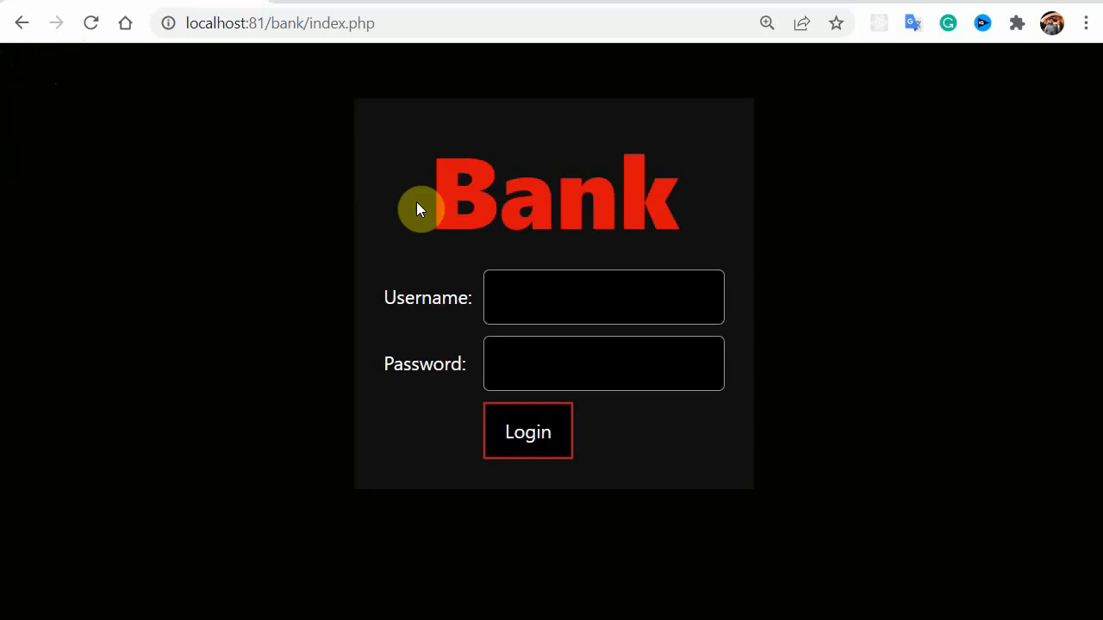
type("jon")
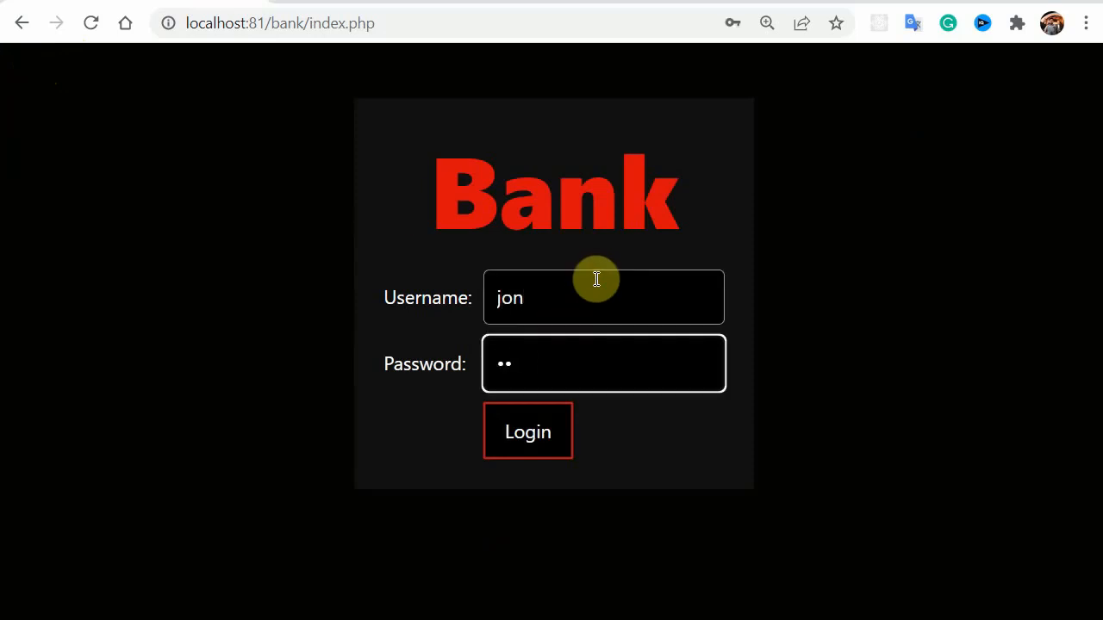
left_click(527, 431)
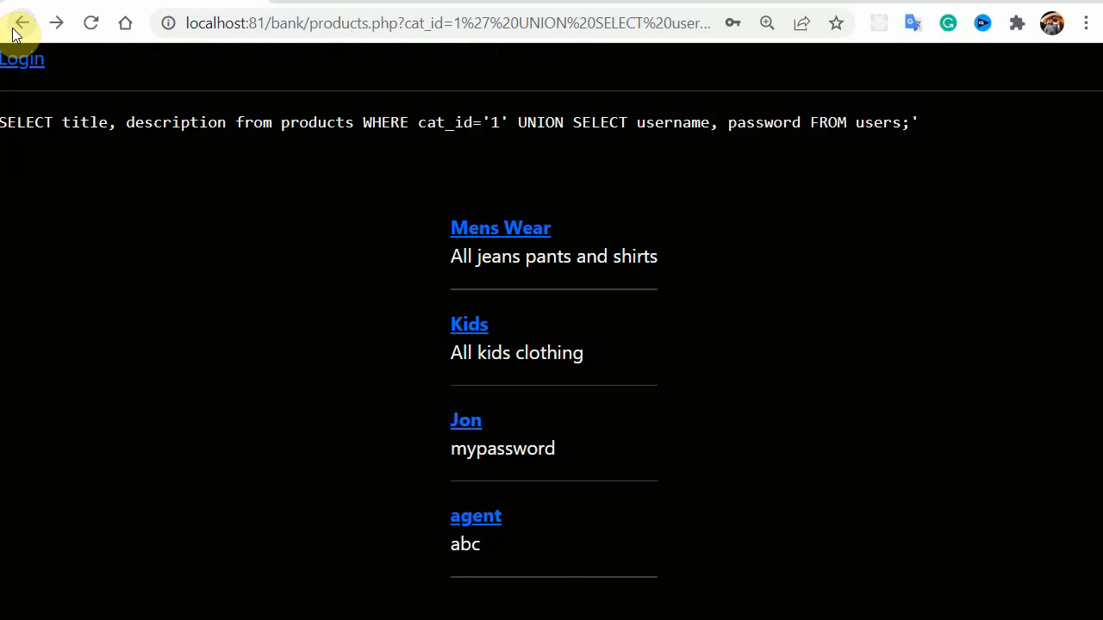
double_click(503, 448)
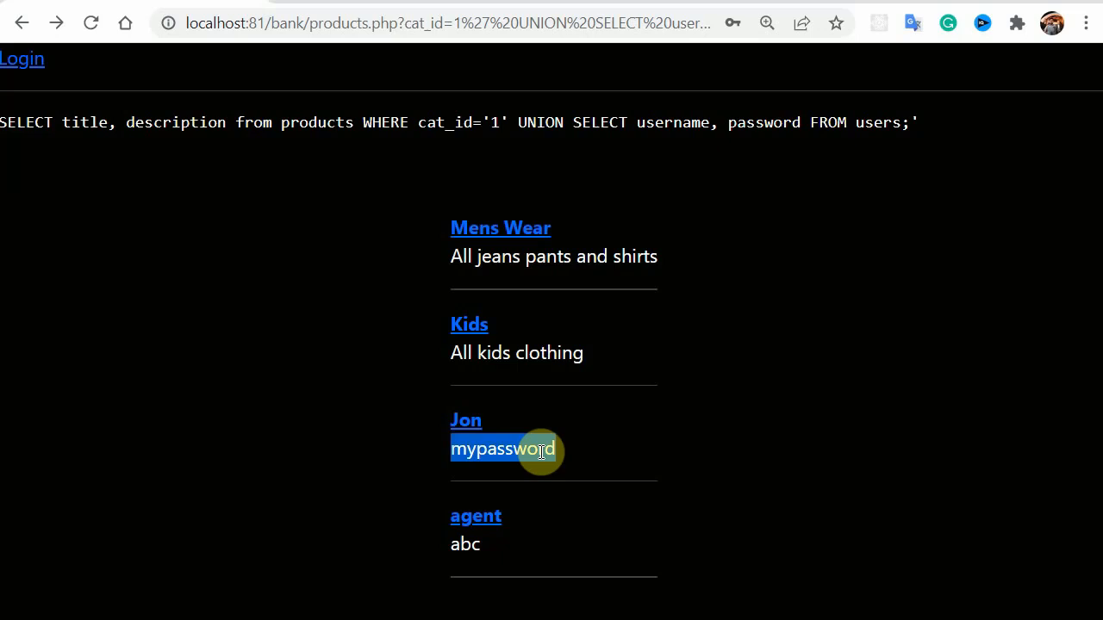
mouse_move(751, 410)
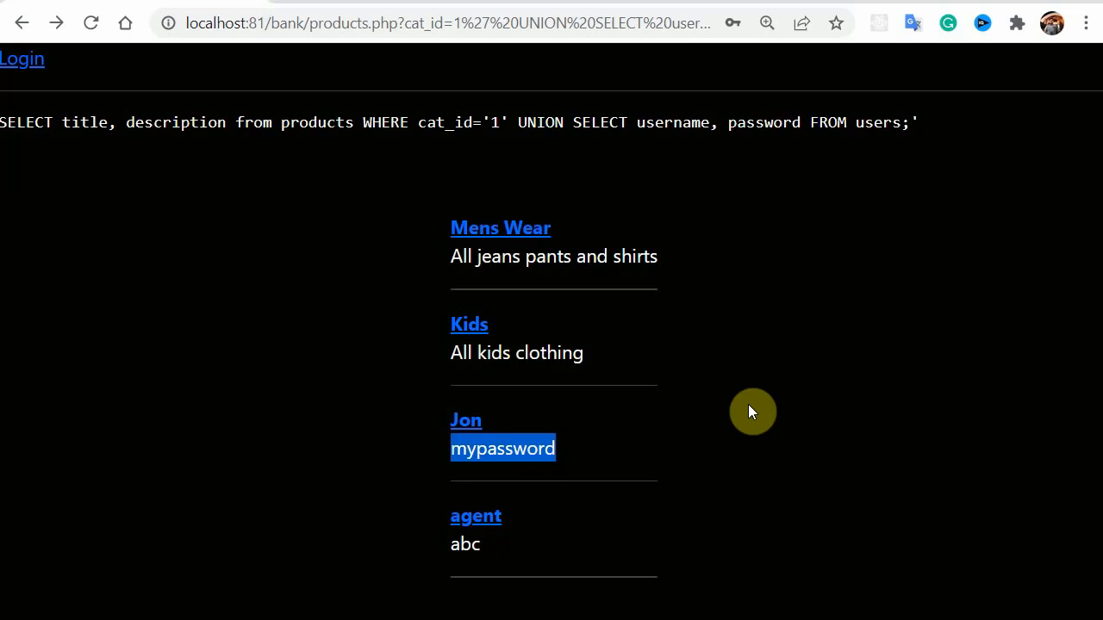